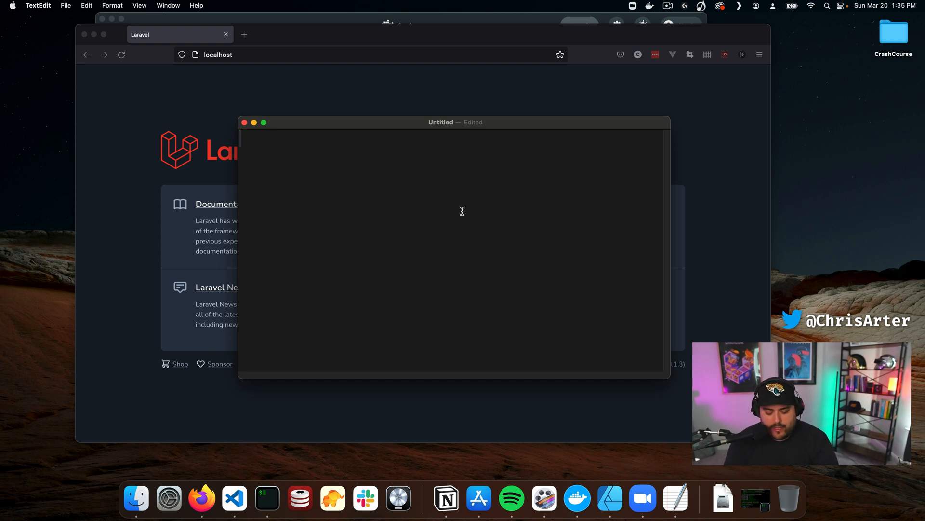
type("https:")
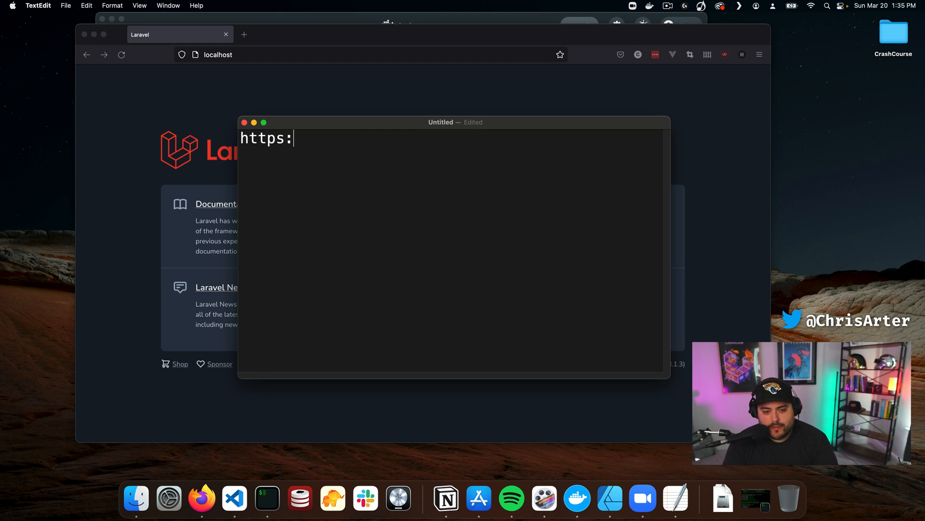
type("//example.com")
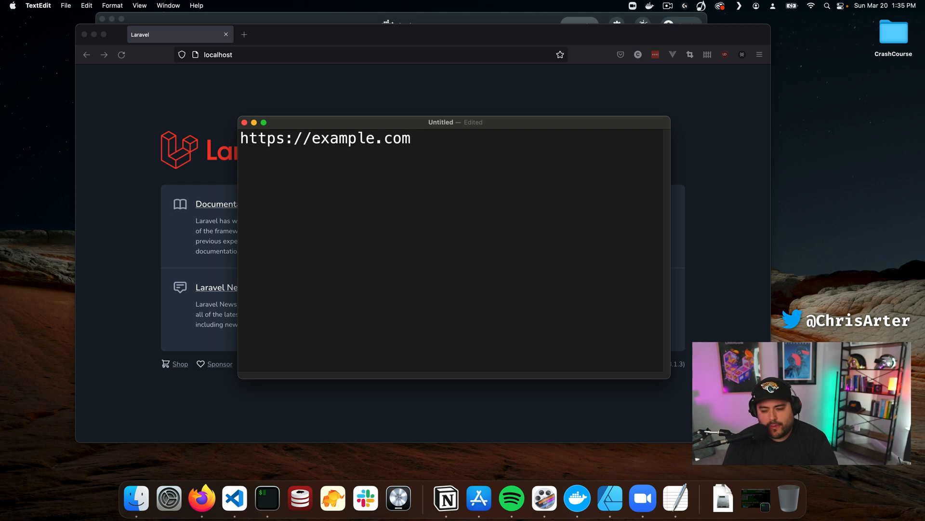
left_click(411, 138)
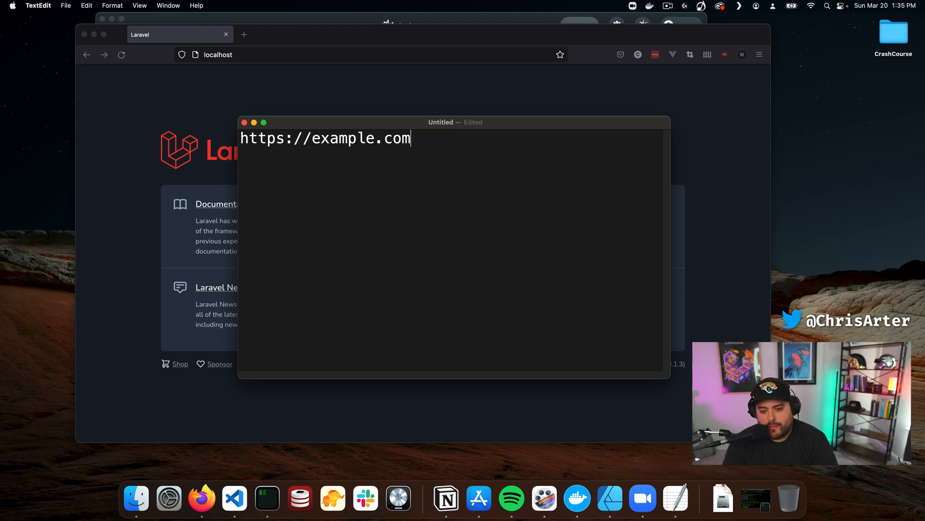
type("/posts")
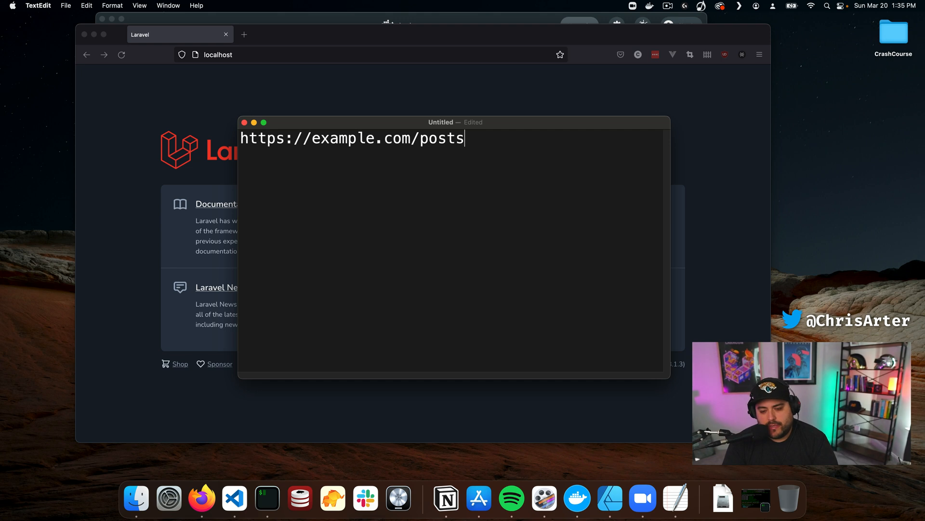
mouse_move(457, 189)
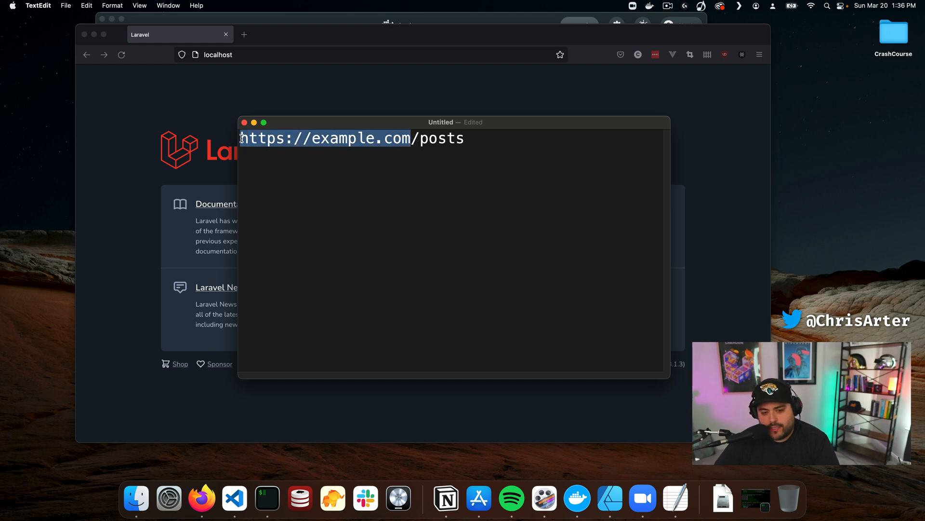
Append /hello-world after /posts in the TextEdit address.
left_click(410, 138)
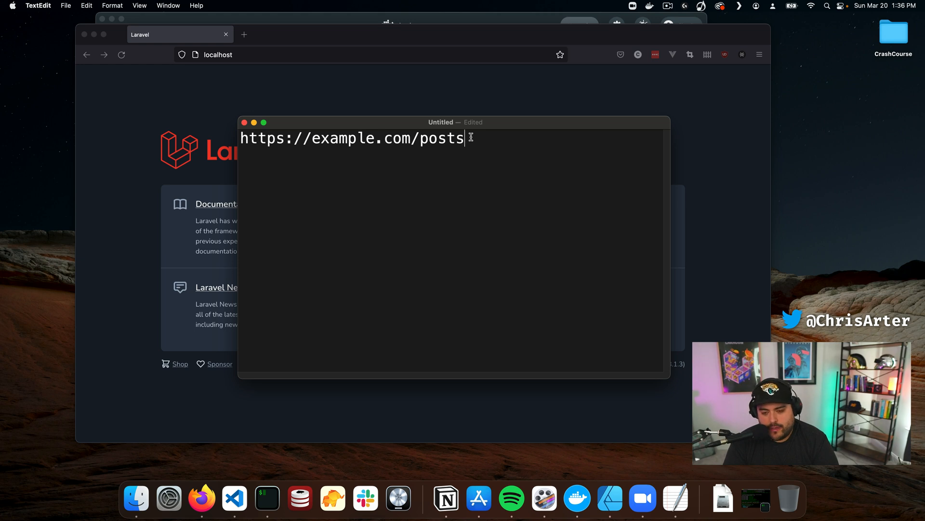
type("/")
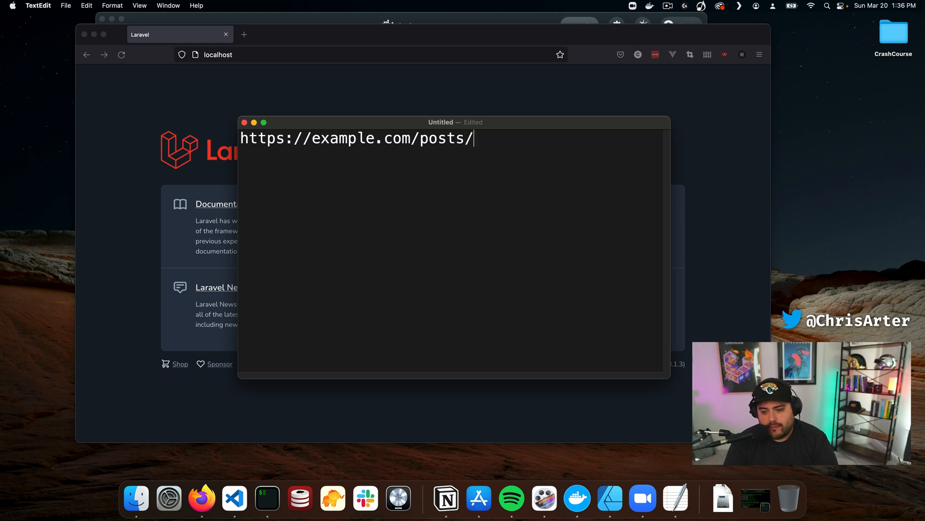
type("hello-world")
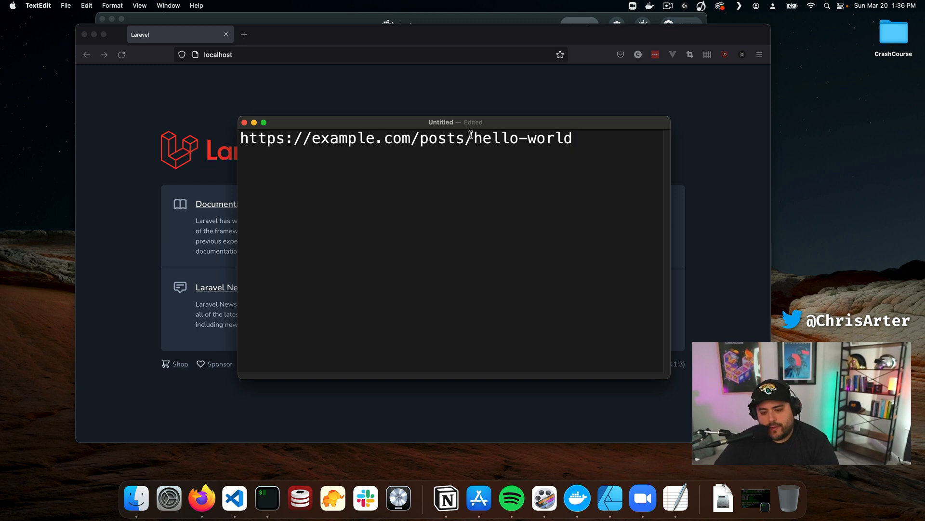
Highlight the hello-world slug and the full path, then put the TextEdit window away.
double_click(522, 138)
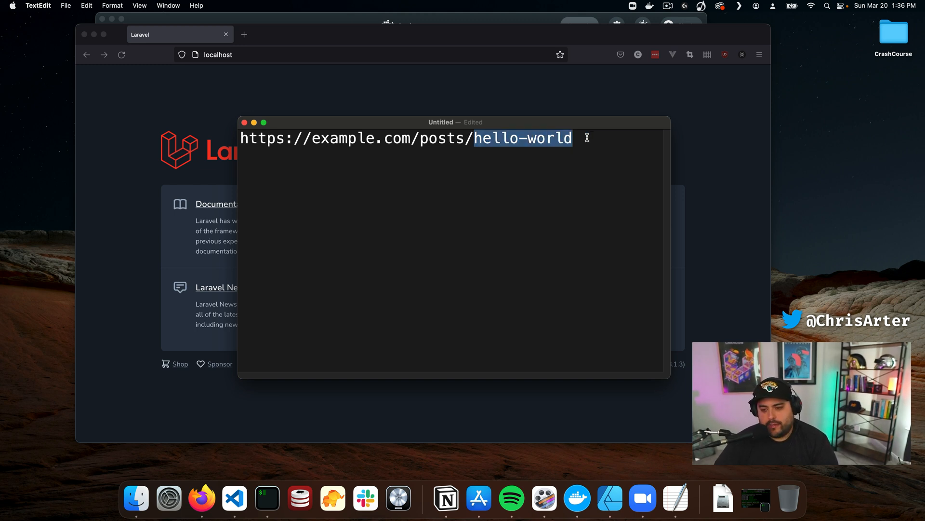
left_click(578, 138)
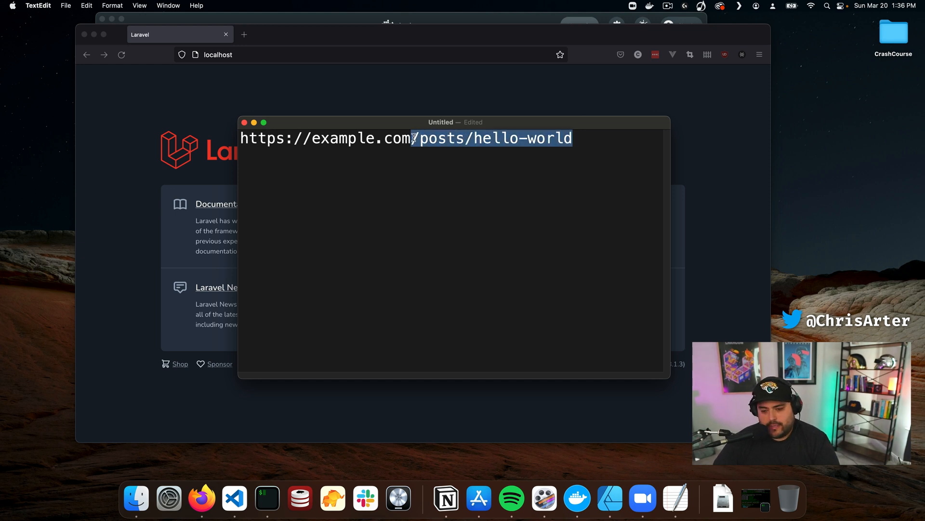
left_click(413, 139)
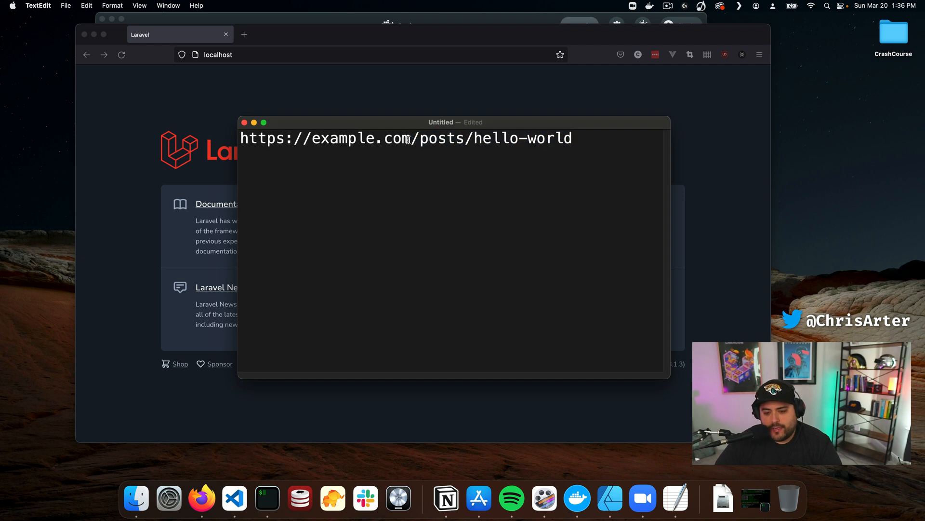
double_click(398, 137)
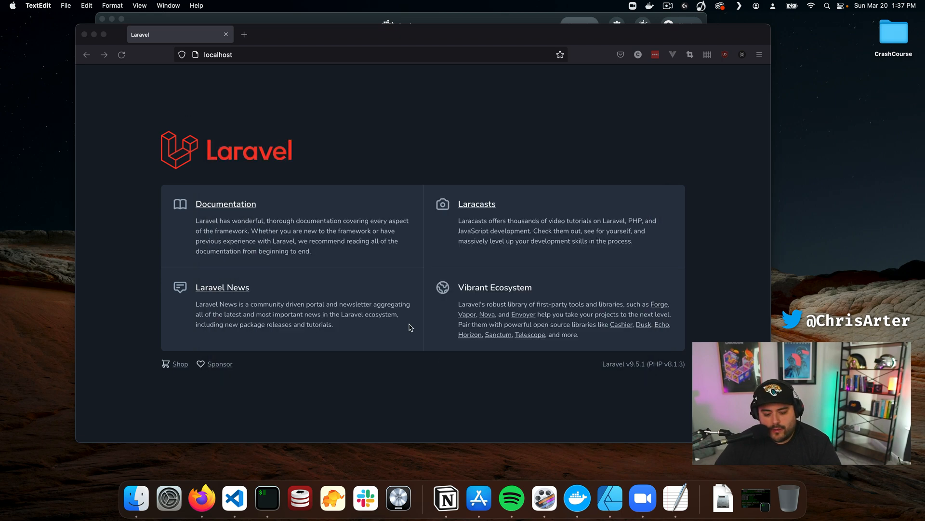
Bring VS Code forward and expand routes to show api.php, channels.php, console.php, web.php.
left_click(234, 497)
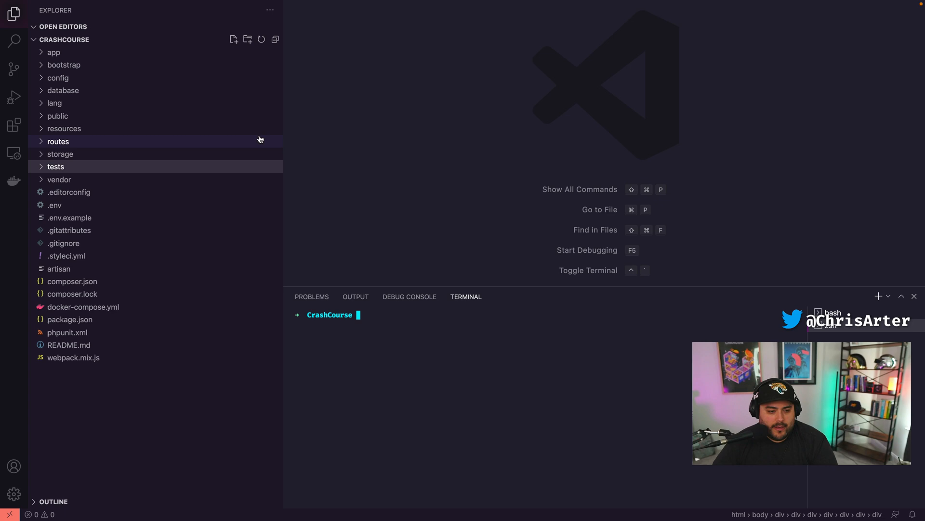
mouse_move(101, 140)
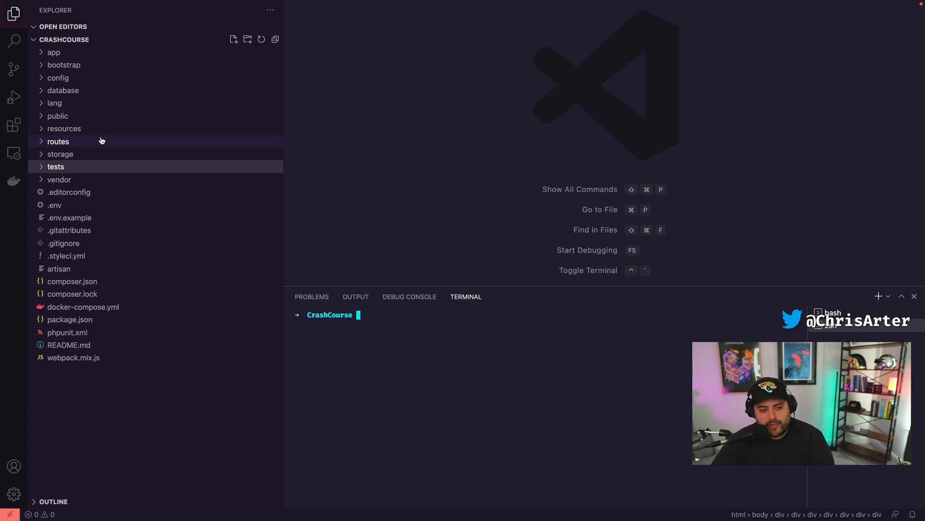
mouse_move(76, 145)
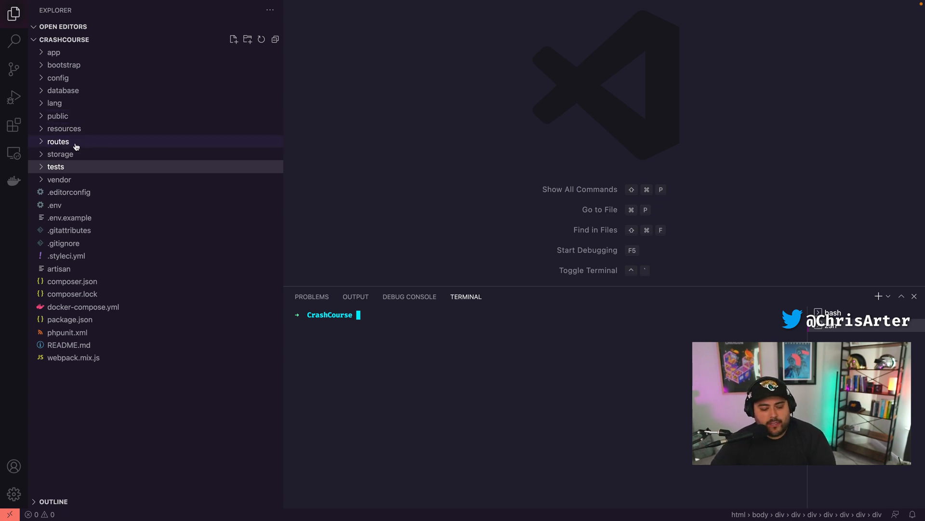
left_click(58, 141)
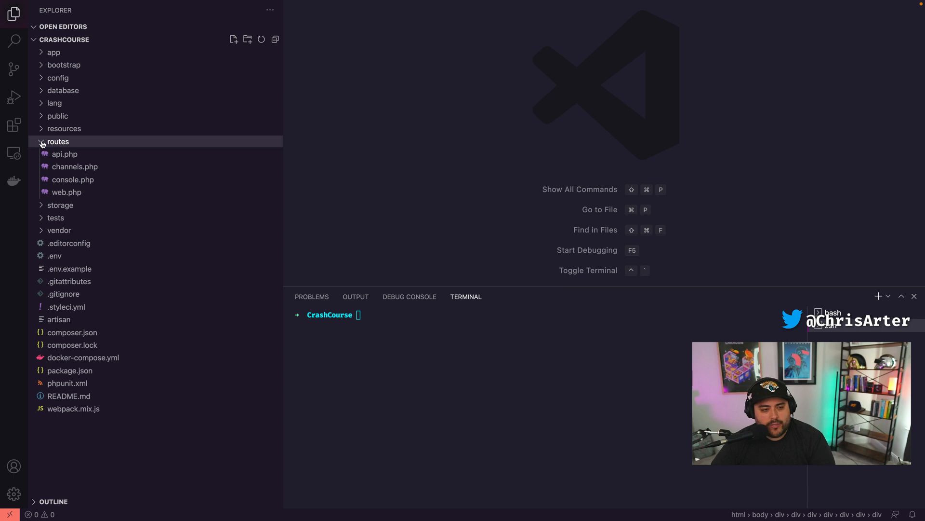
left_click(58, 141)
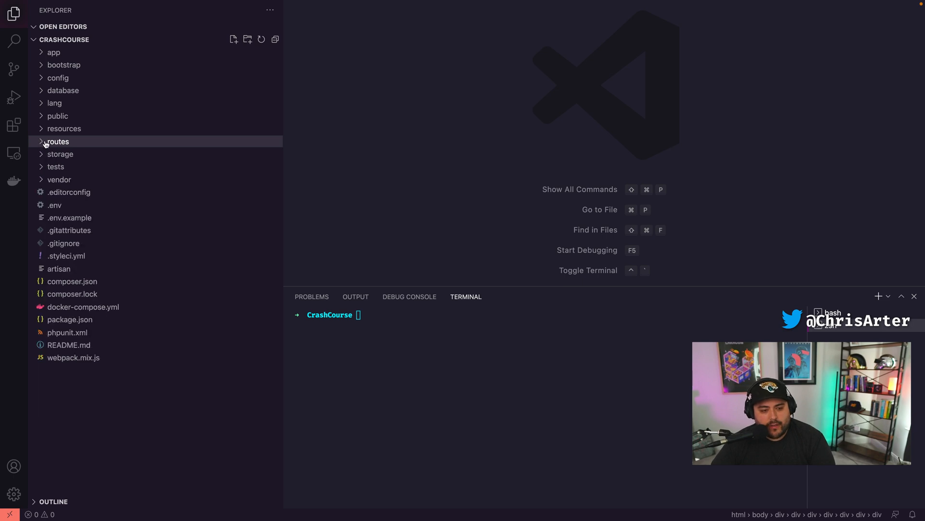
left_click(57, 141)
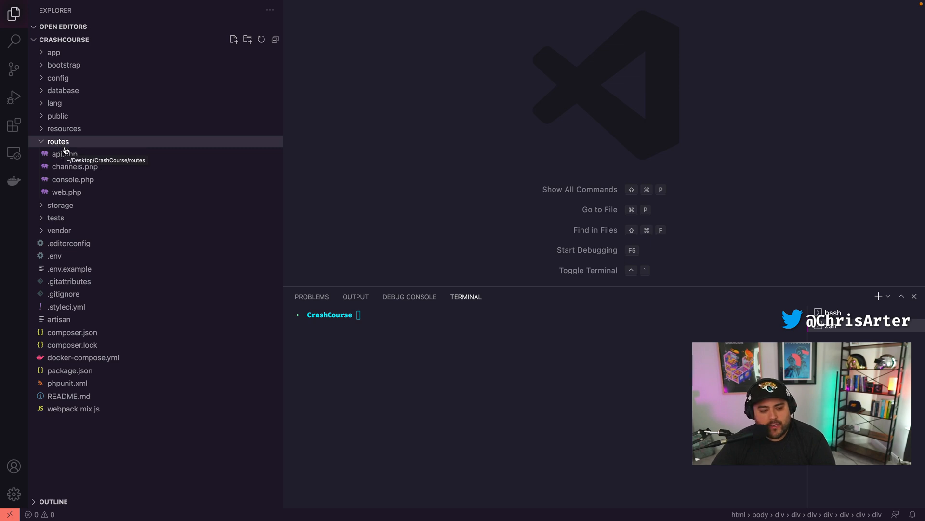
mouse_move(67, 192)
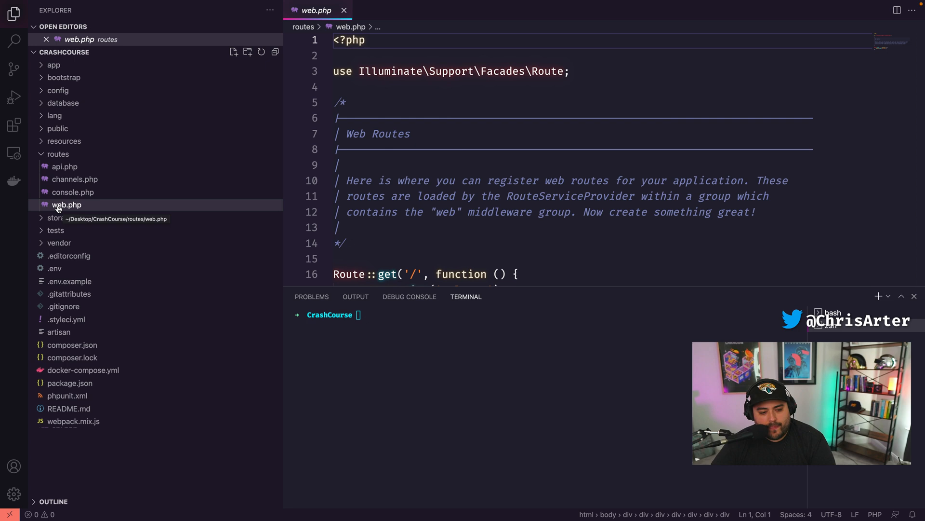
mouse_move(454, 206)
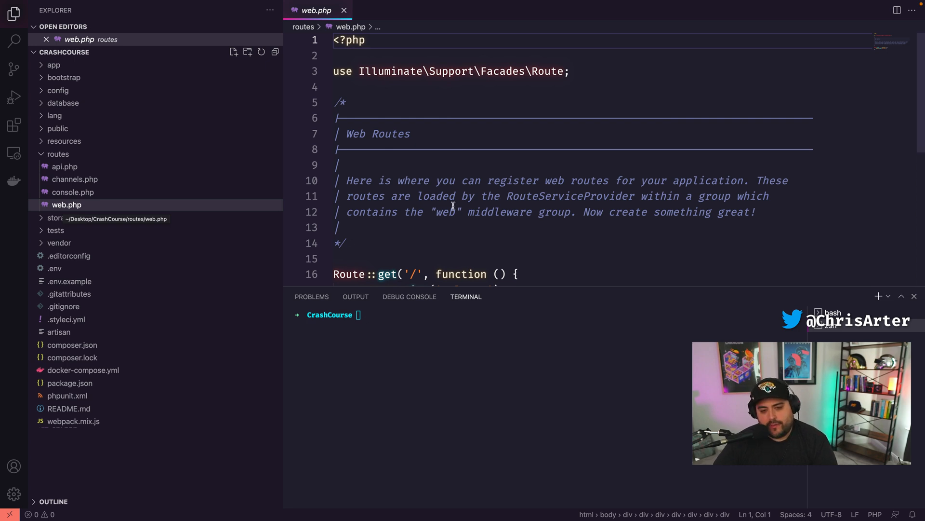
Replace view('welcome') in web.php's root route with 'yo', then switch to Firefox.
scroll("down", 3)
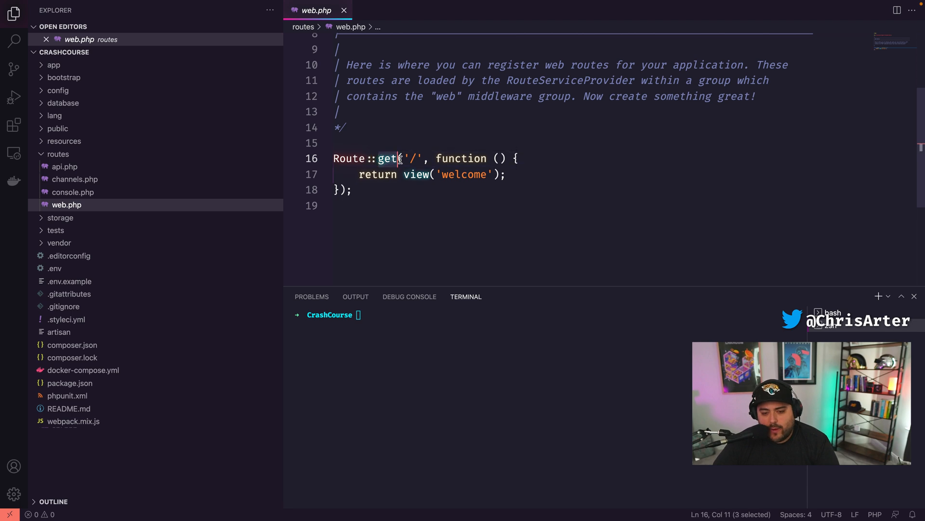
left_click(416, 158)
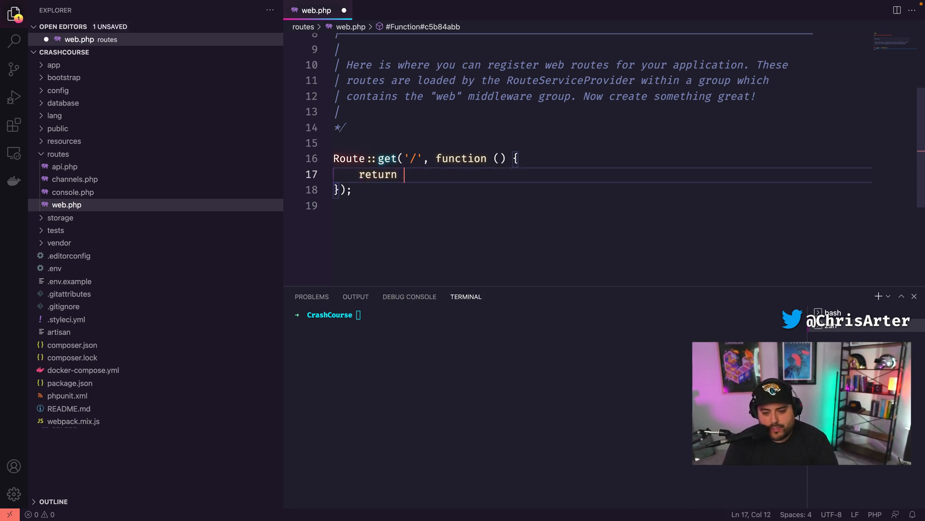
type("'yo';")
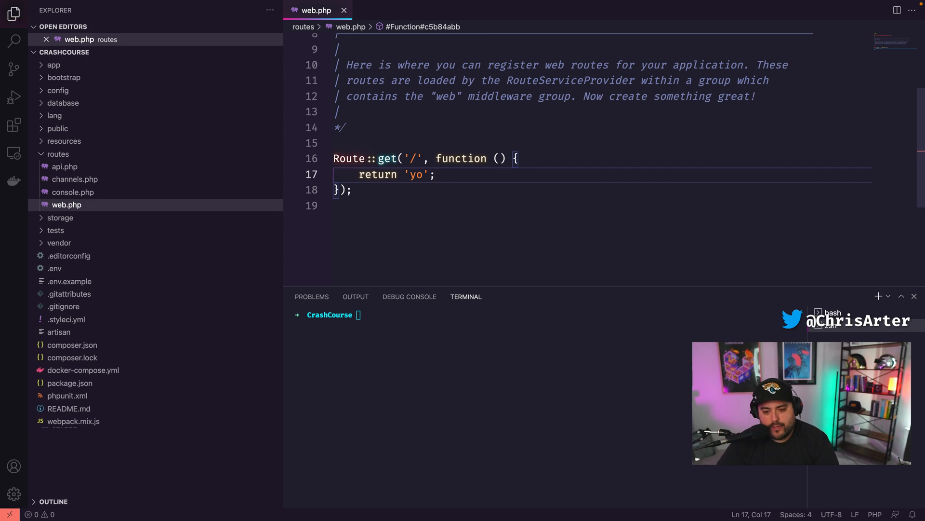
left_click(218, 497)
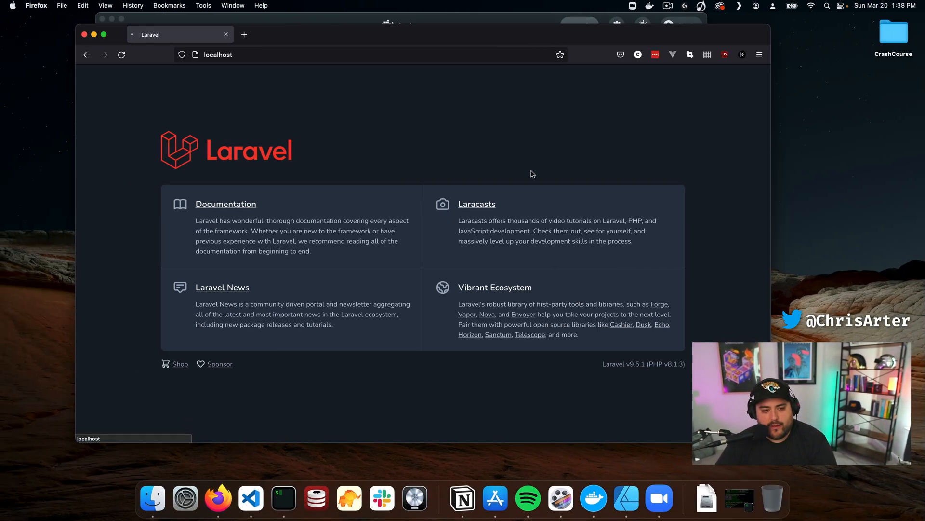
Reload localhost in Firefox to see the root route's 'yo' response.
left_click(250, 497)
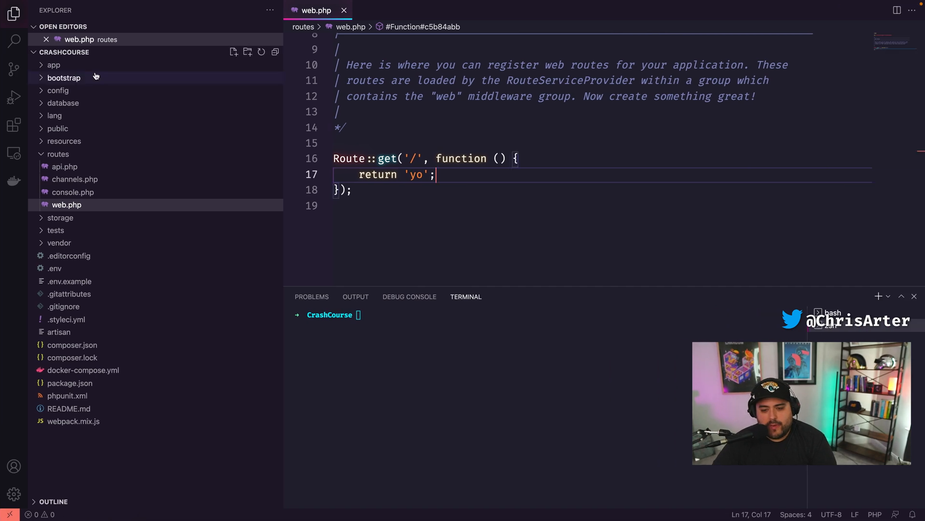
left_click(418, 174)
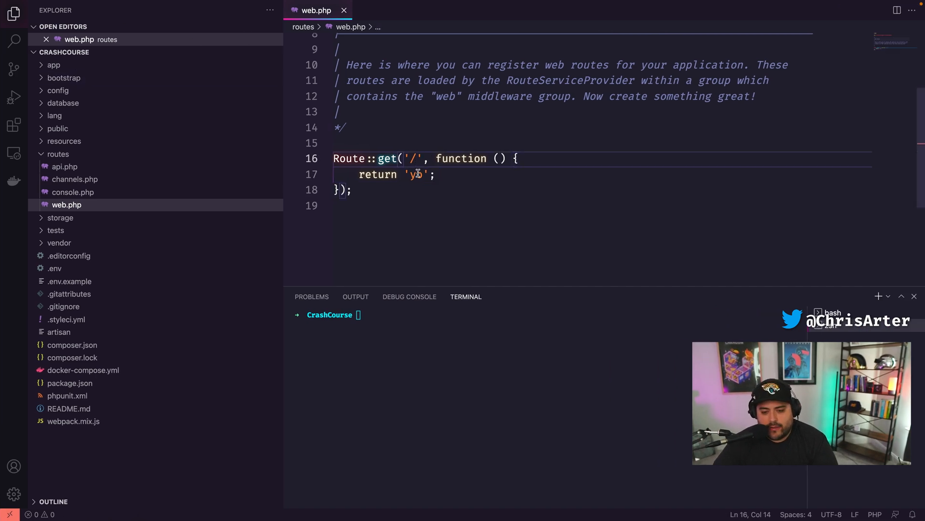
type("greet")
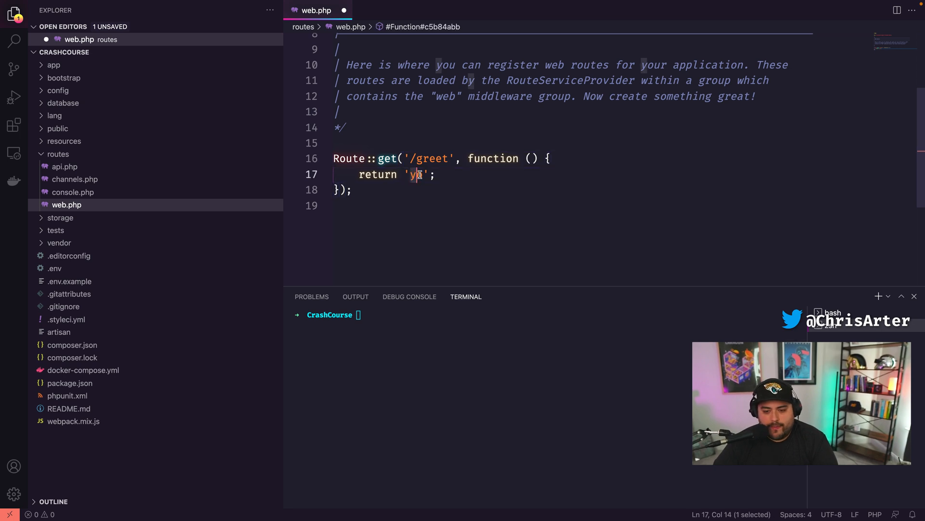
type("Nice to meet you")
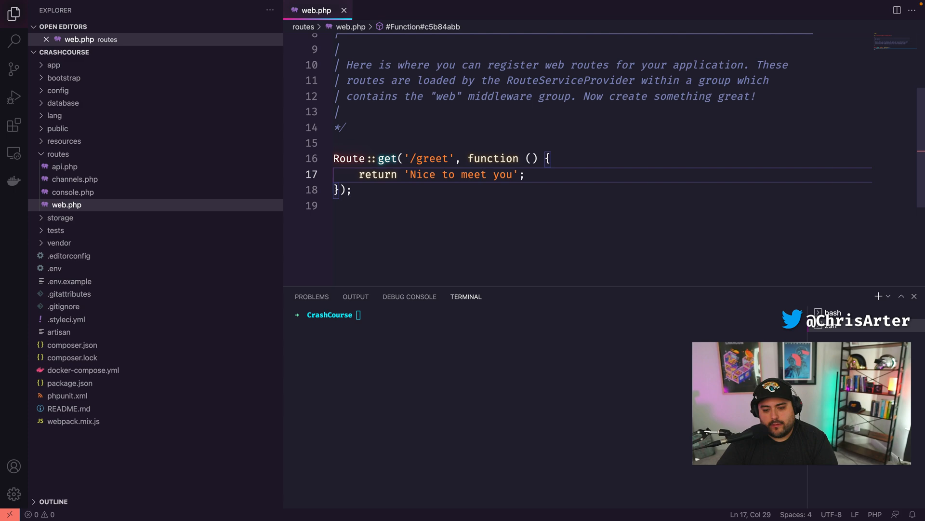
left_click(218, 498)
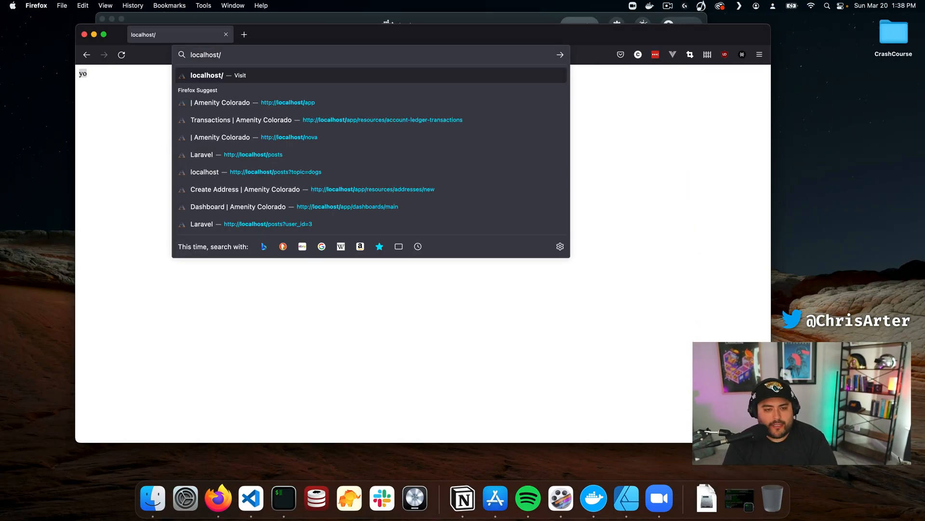
left_click(251, 498)
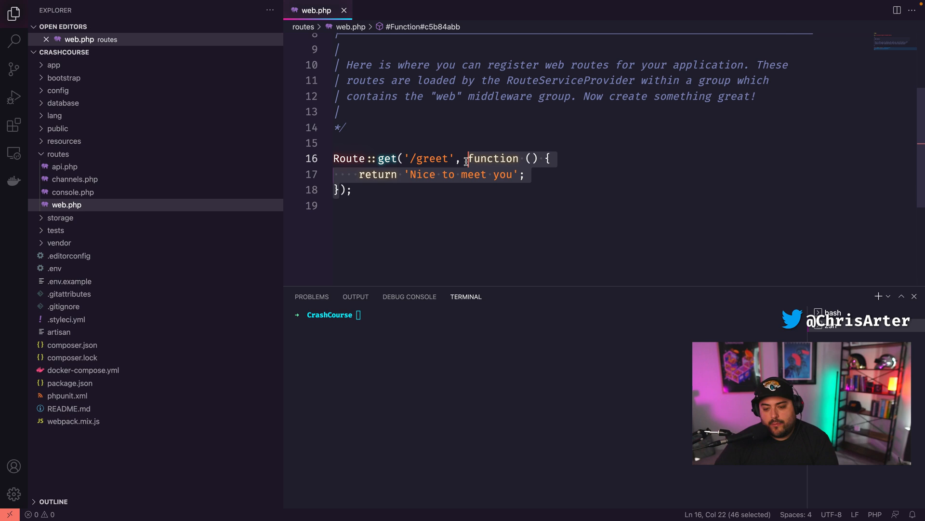
left_click(354, 189)
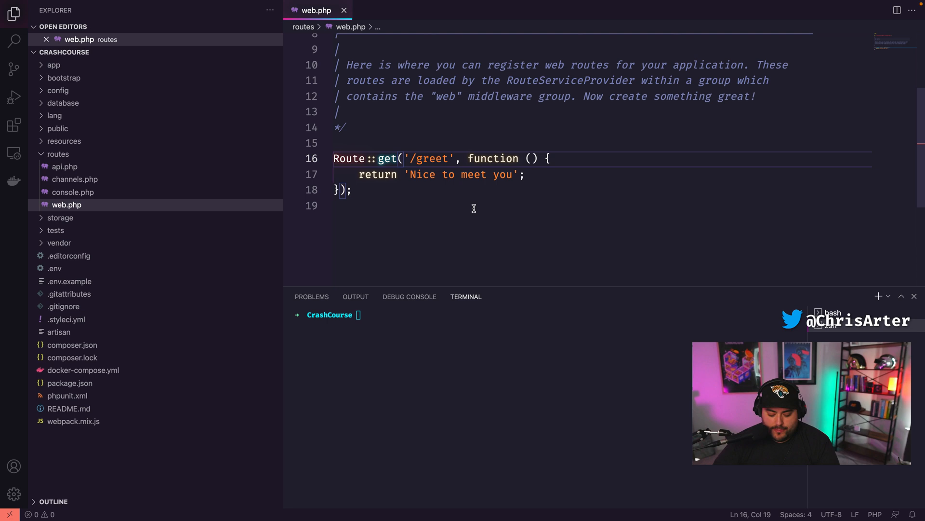
Extend the Route::get path from /greet to /greet/{name}.
type("/{")
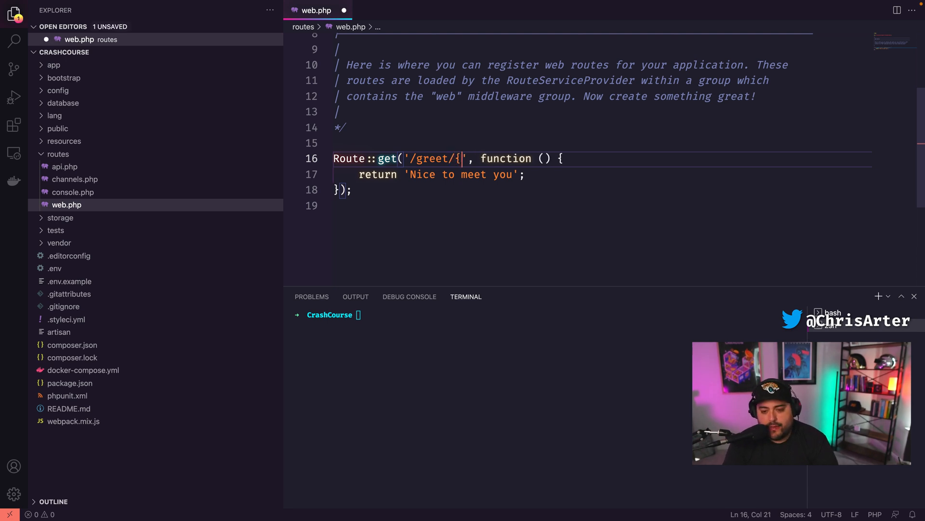
type("name")
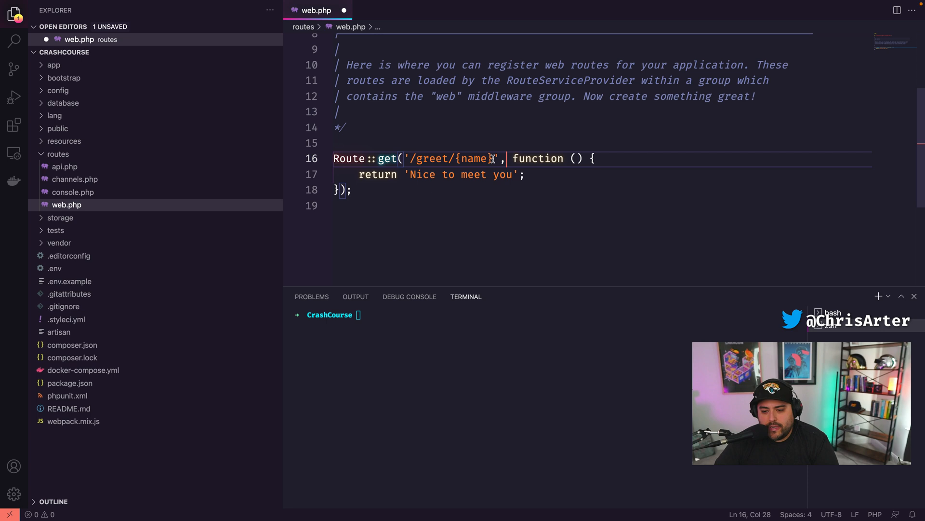
double_click(472, 158)
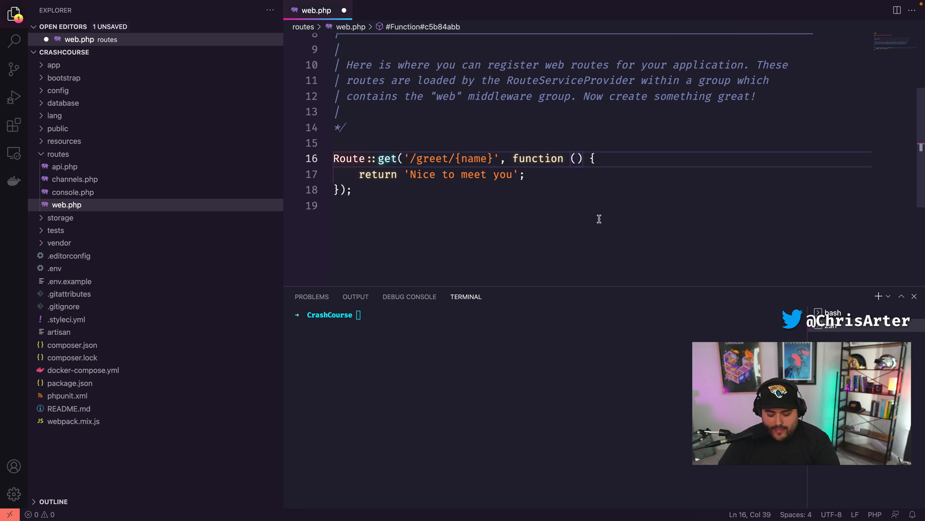
Give the closure a $name parameter returning "Hey {$name} how's it goin", and save.
type("$")
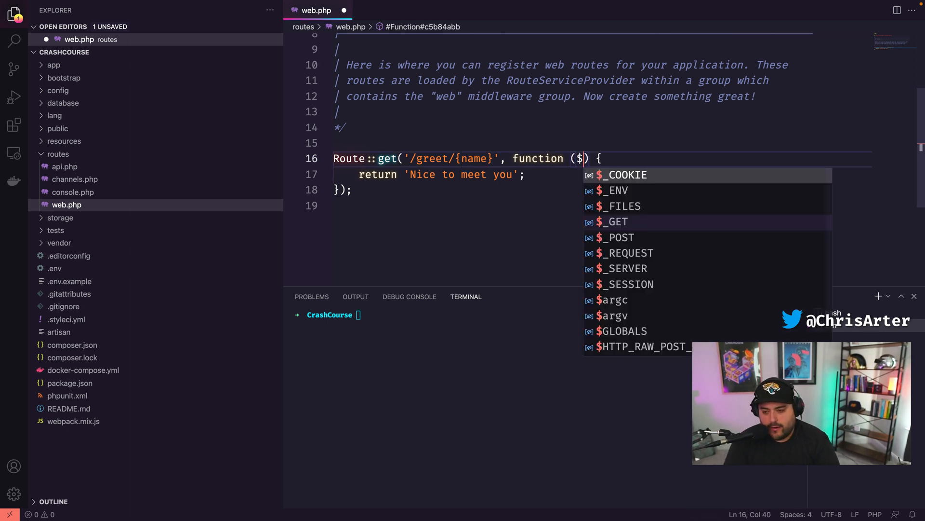
type("name")
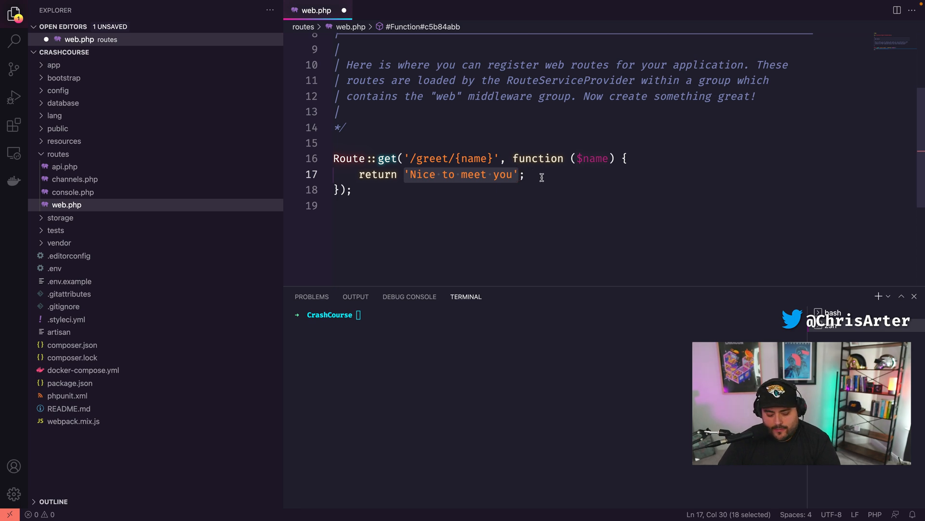
type("\"Hey\";")
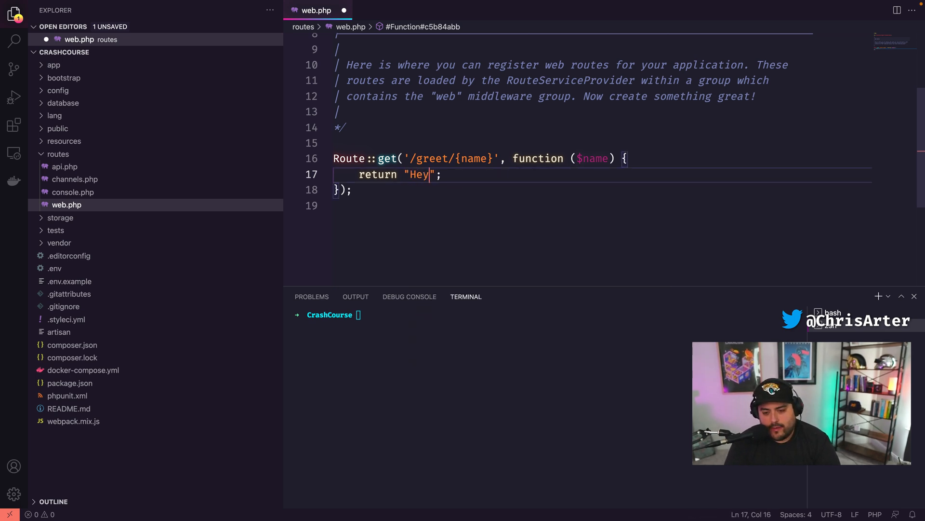
type("{$name}")
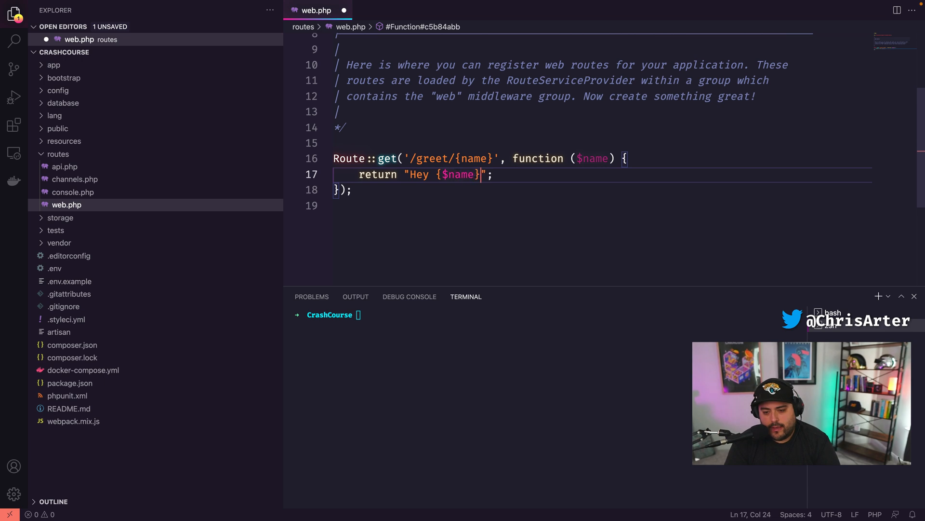
type("how's it goin")
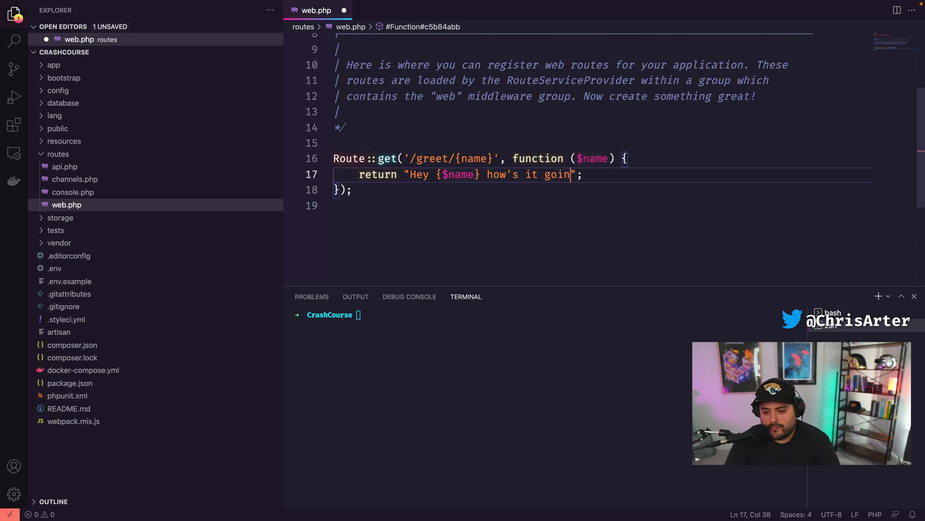
key("ctrl+s")
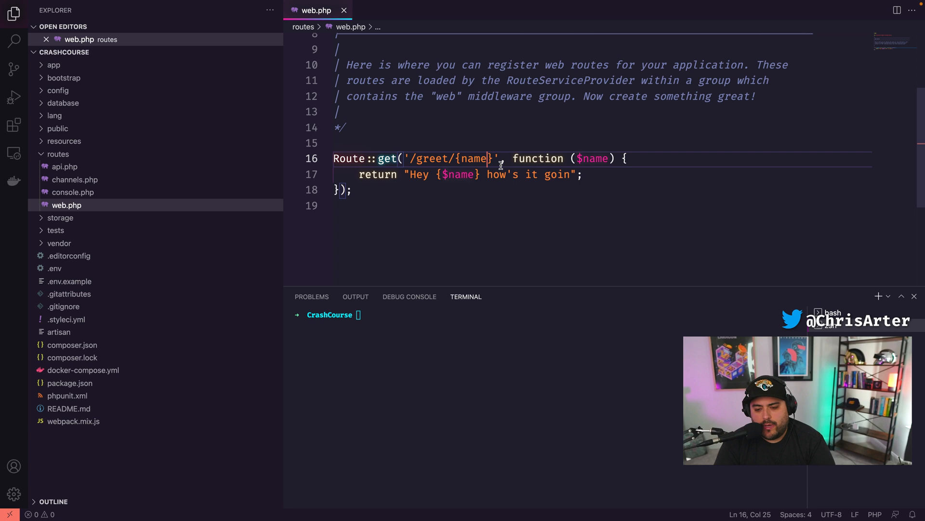
Change the path to /greet/{name?} and default $name to 'Chris', saving web.php.
type("?")
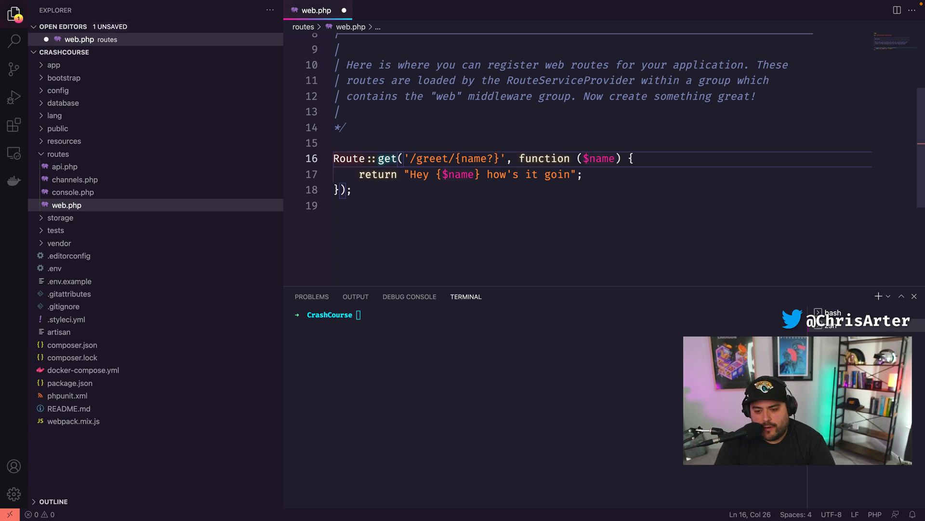
key("ctrl+s")
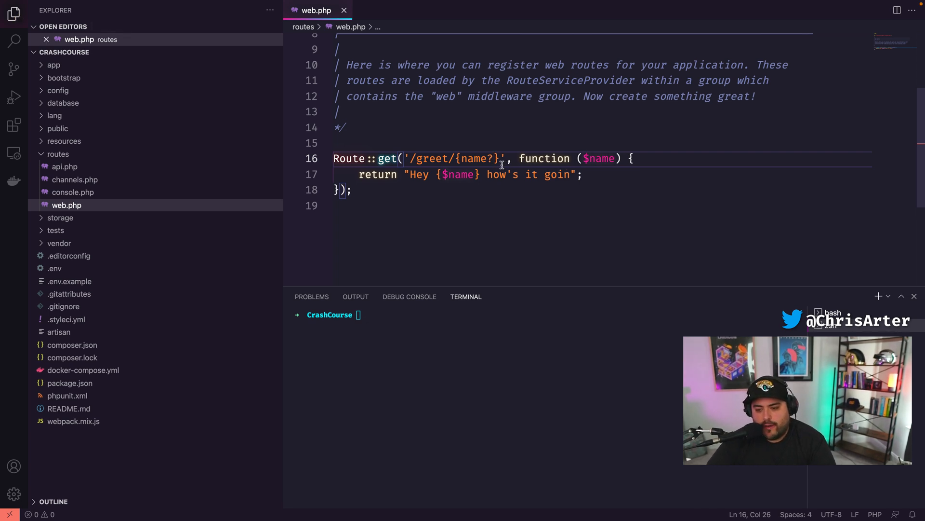
left_click(615, 158)
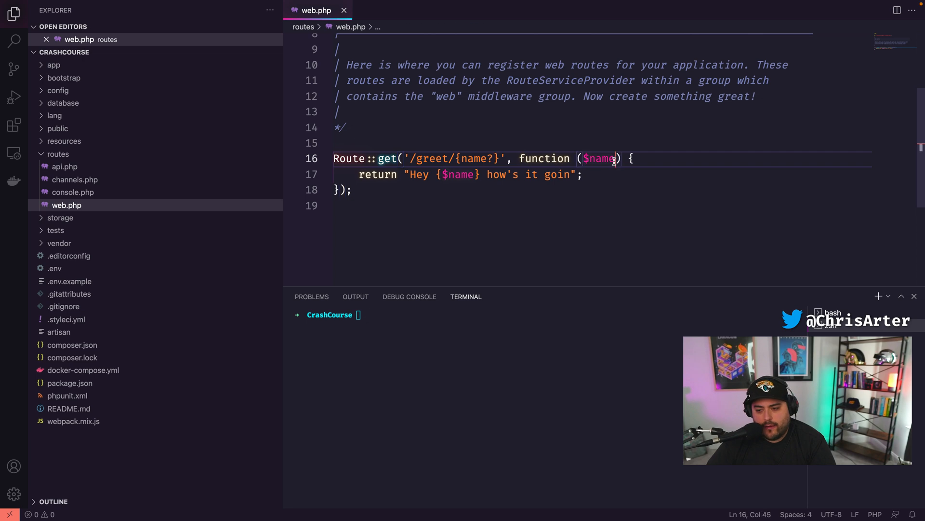
type("=")
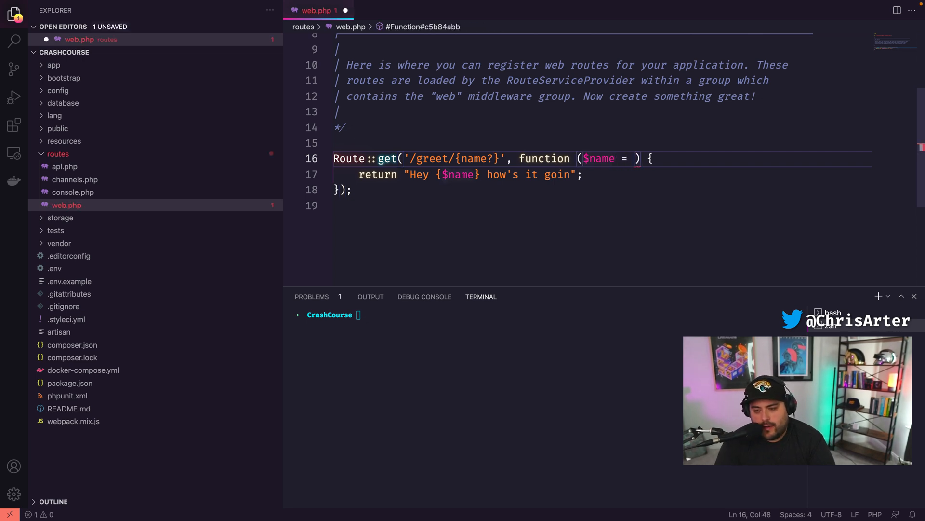
type("'C'")
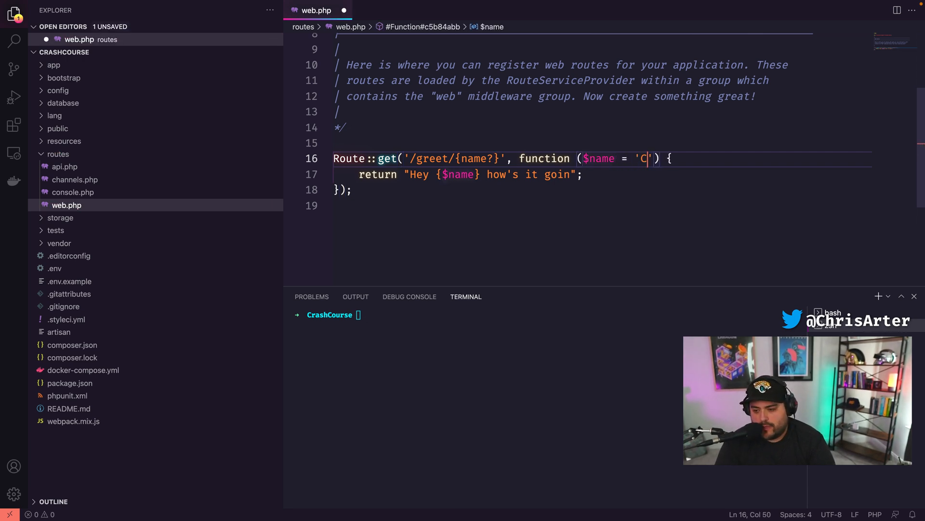
type("hris")
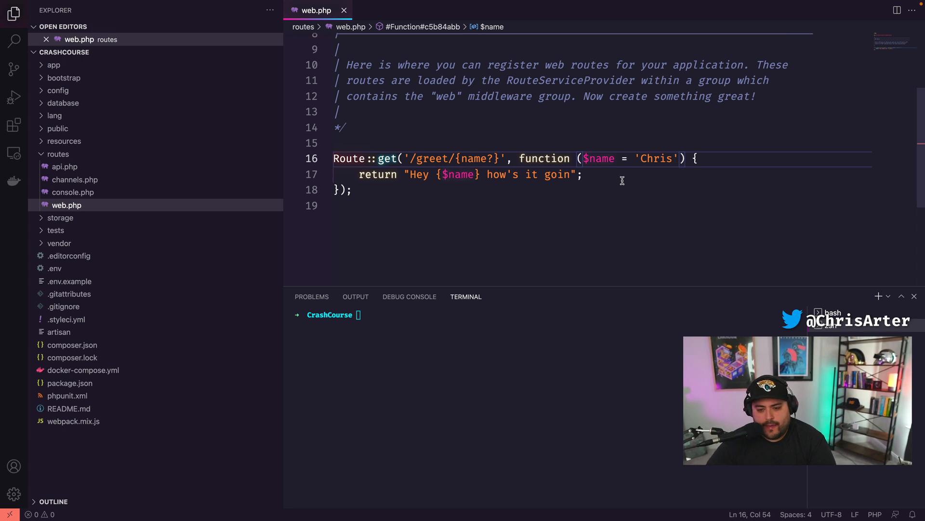
left_click(352, 189)
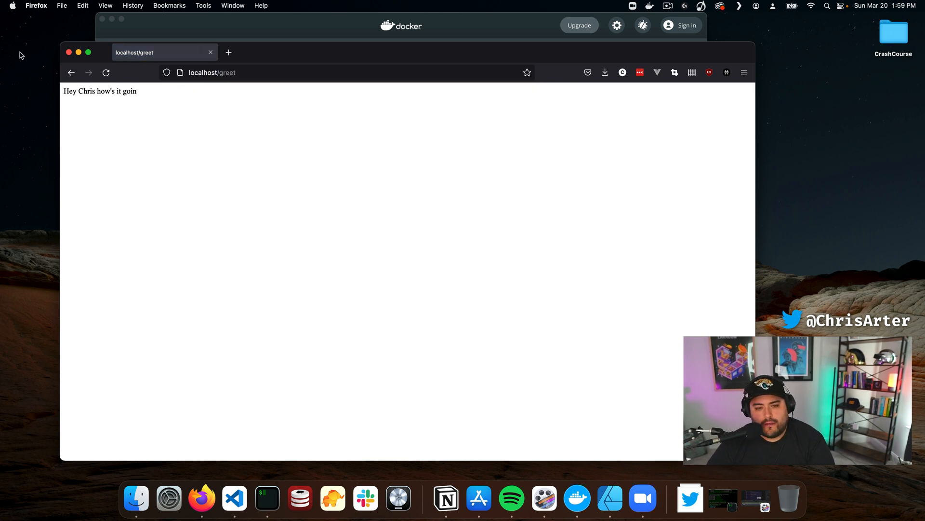
Verify /greet greets Chris and /greet/mando greets mando, then return to VS Code.
left_click(213, 72)
type("/mando")
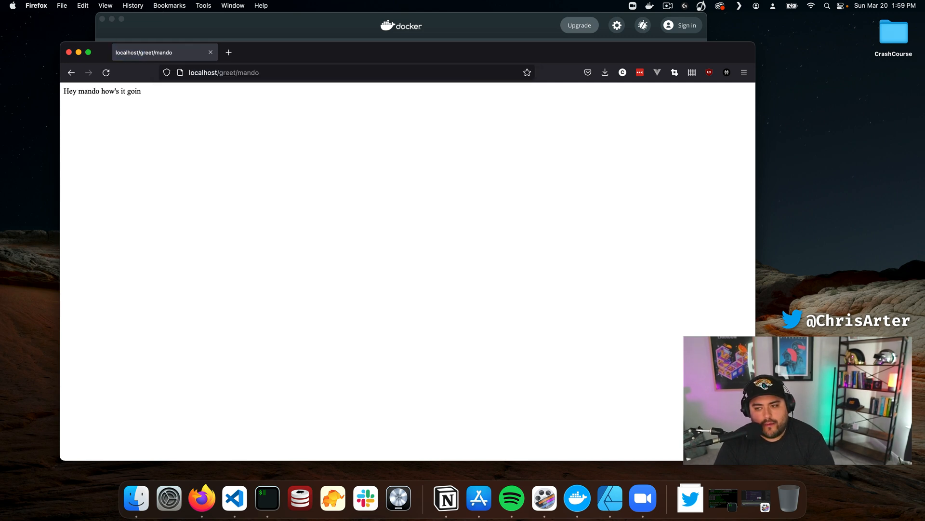
left_click(234, 498)
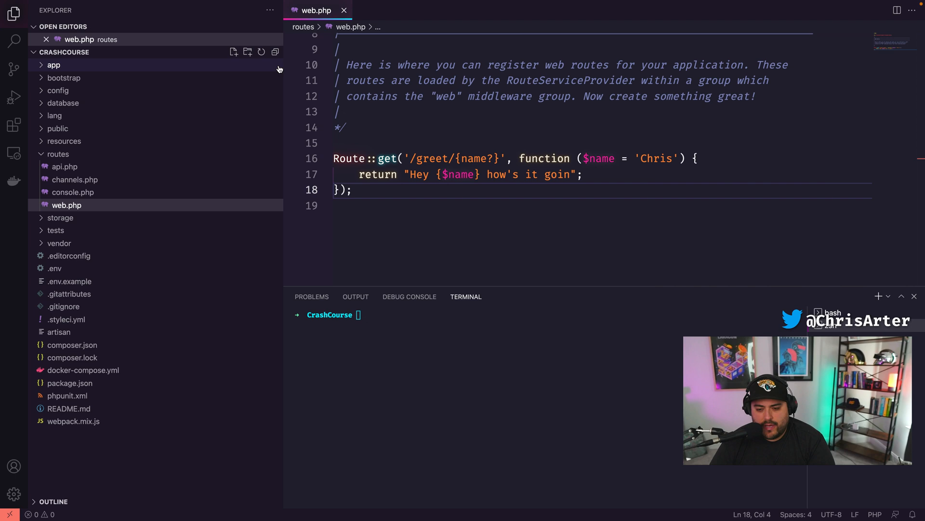
left_click(494, 158)
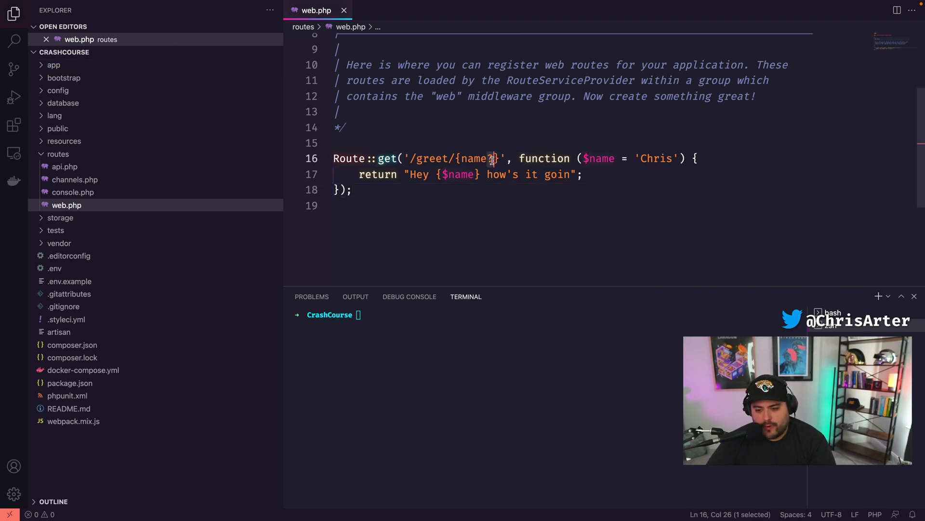
left_click(473, 174)
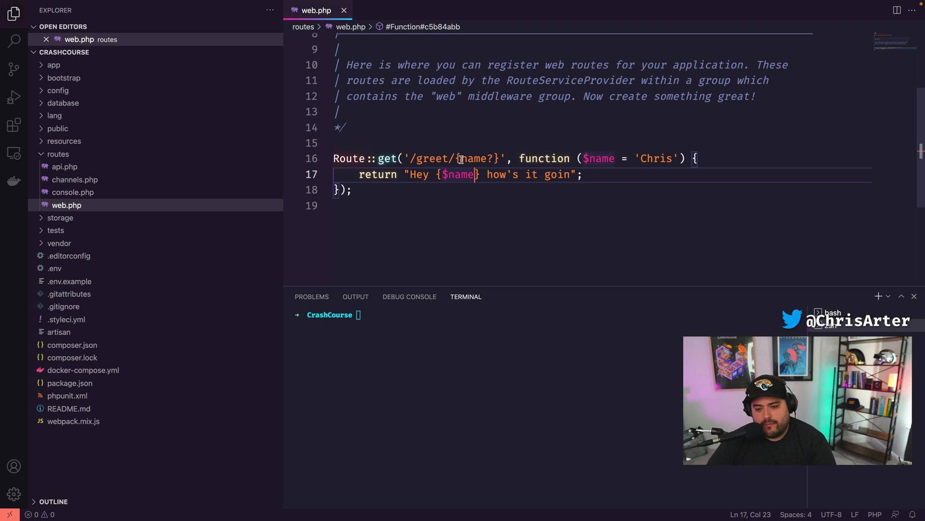
left_click(493, 158)
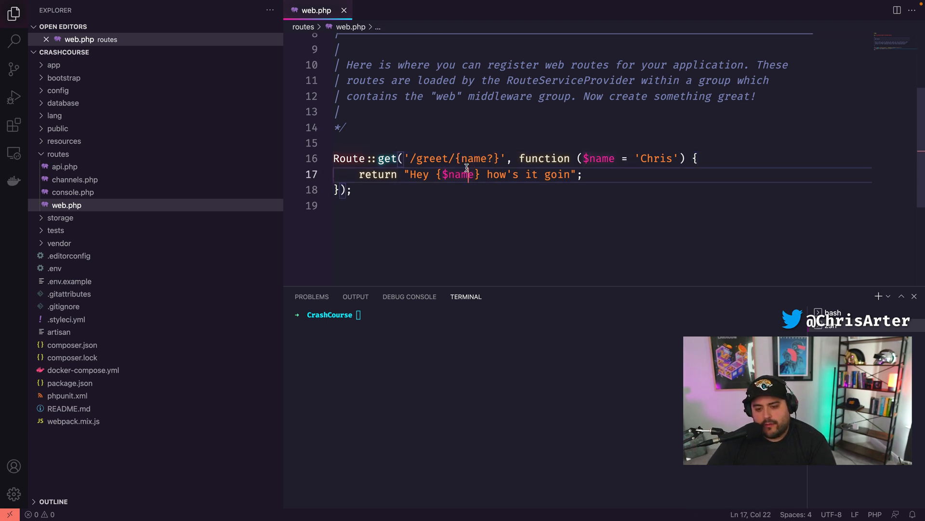
left_click(384, 205)
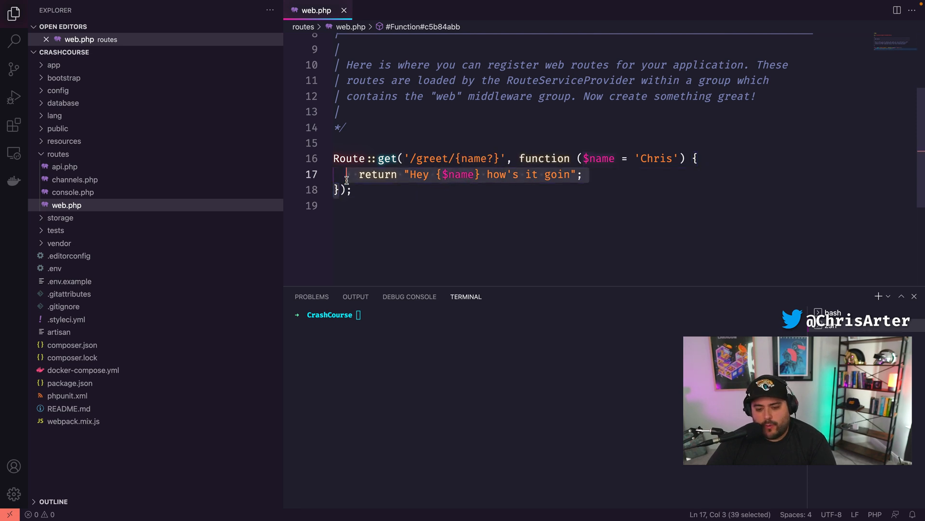
left_click(518, 158)
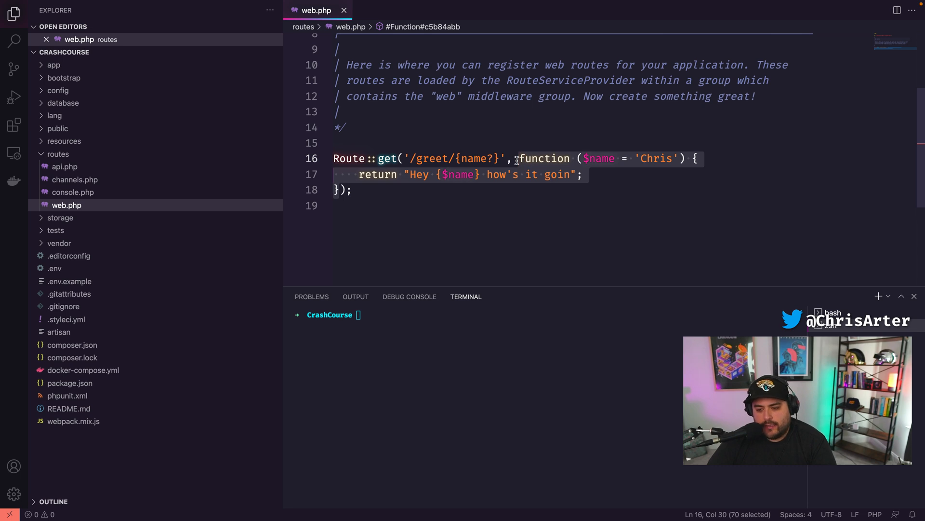
left_click(341, 210)
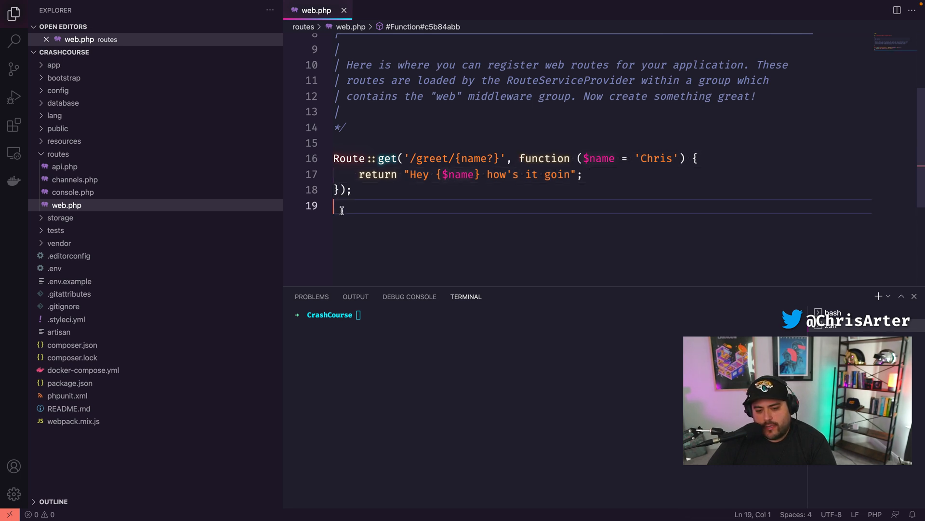